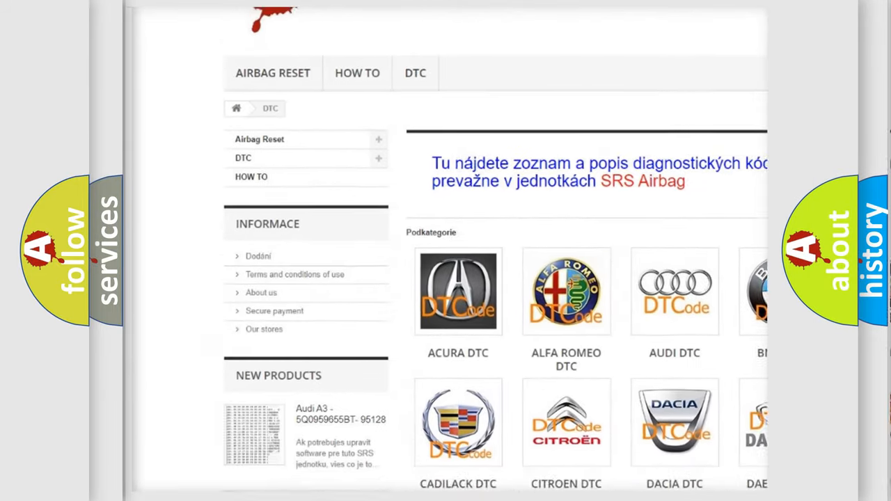
pyautogui.scroll(-3)
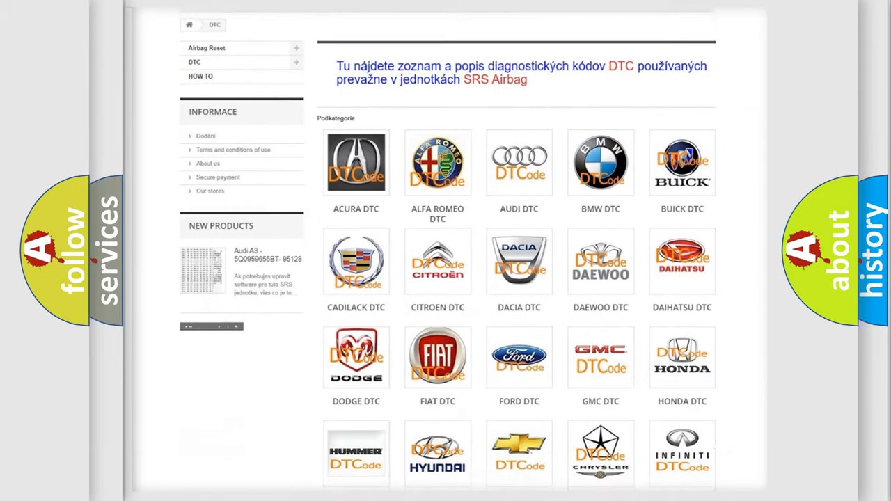
pyautogui.scroll(-3)
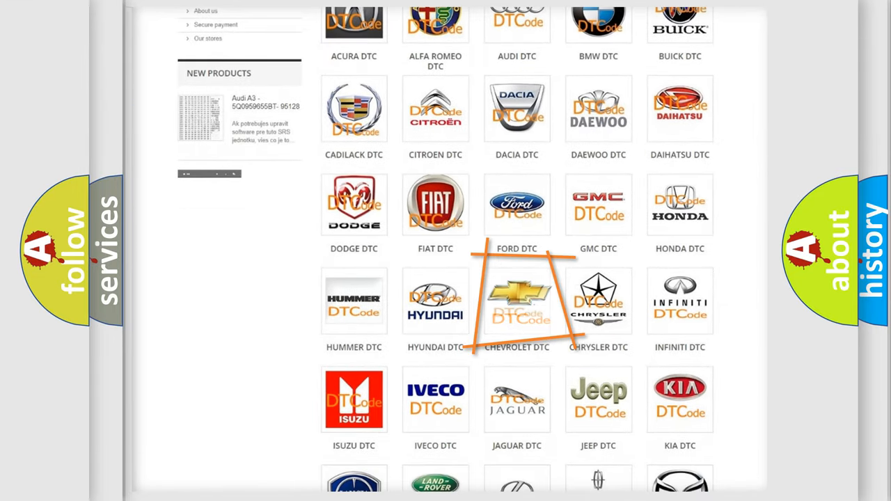